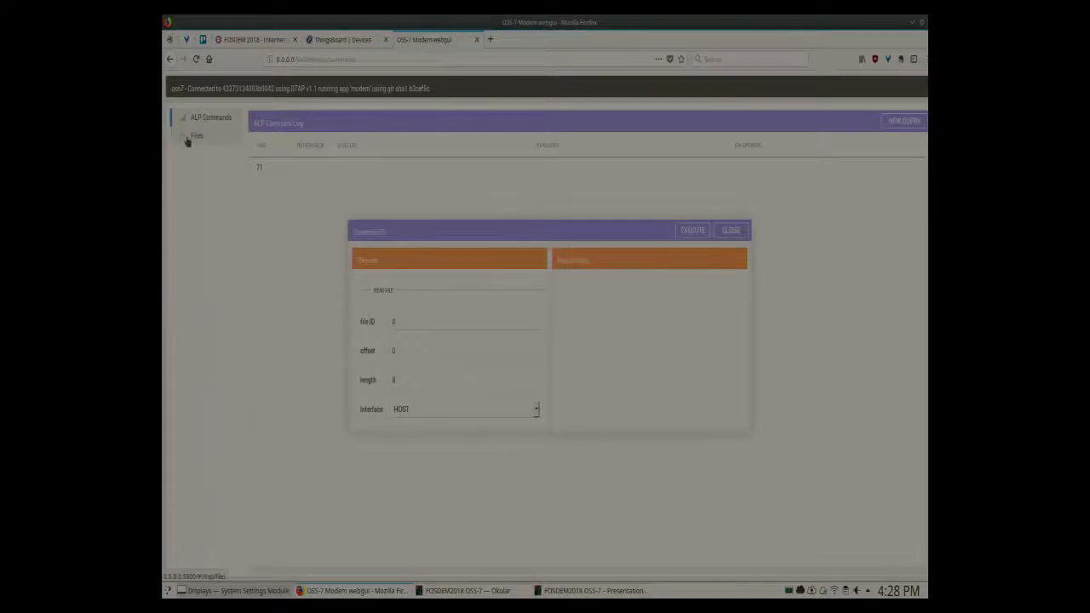
View the modem's UID, FIRMWARE_VERSION and ACCESS_PROFILE_0 files, then go back to ALP Commands
left_click(196, 135)
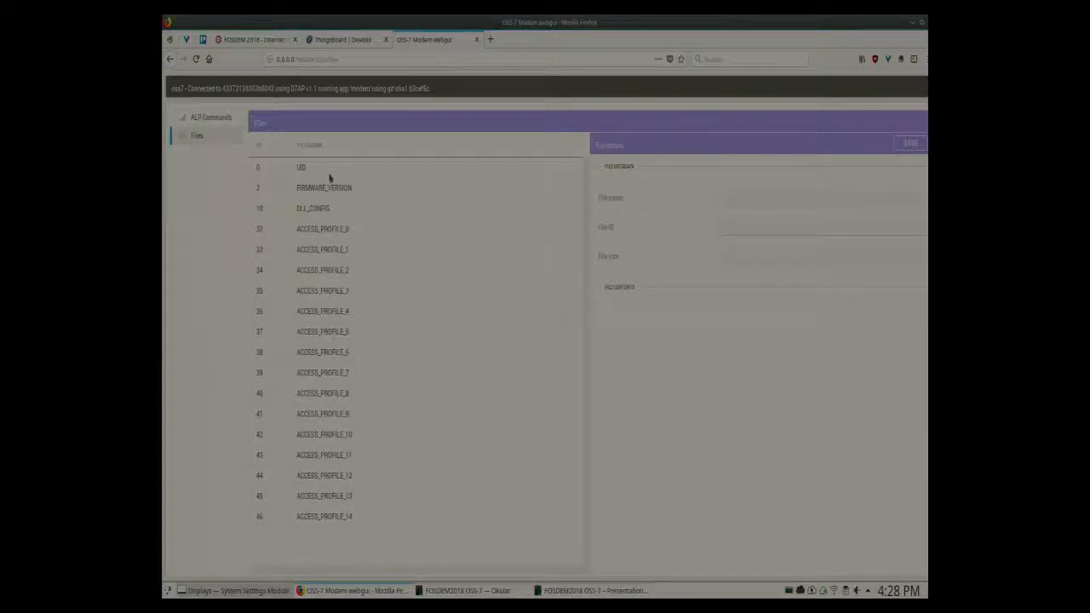
left_click(300, 167)
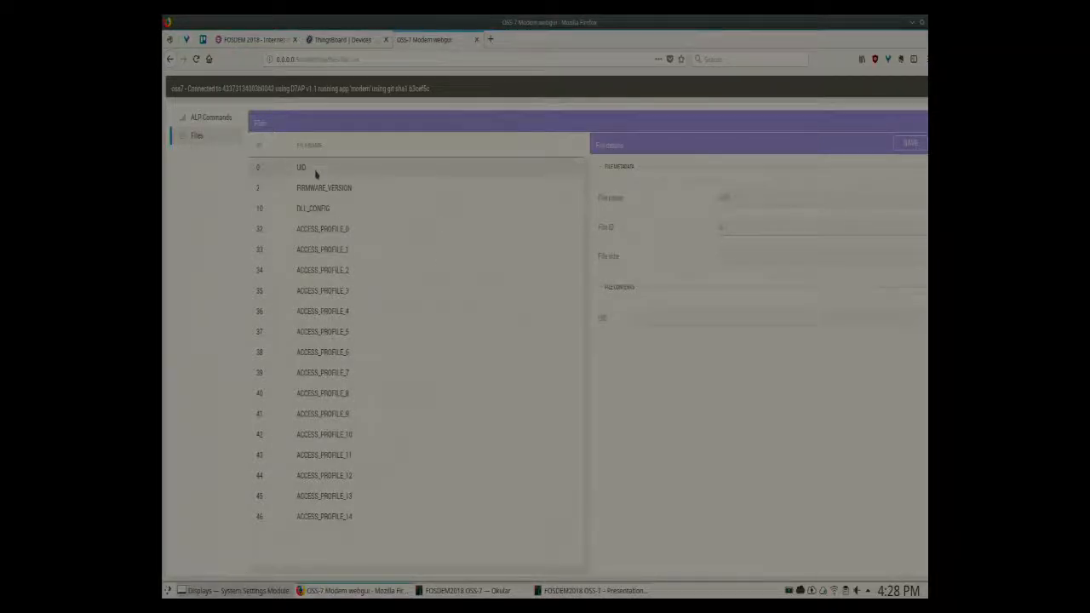
left_click(300, 167)
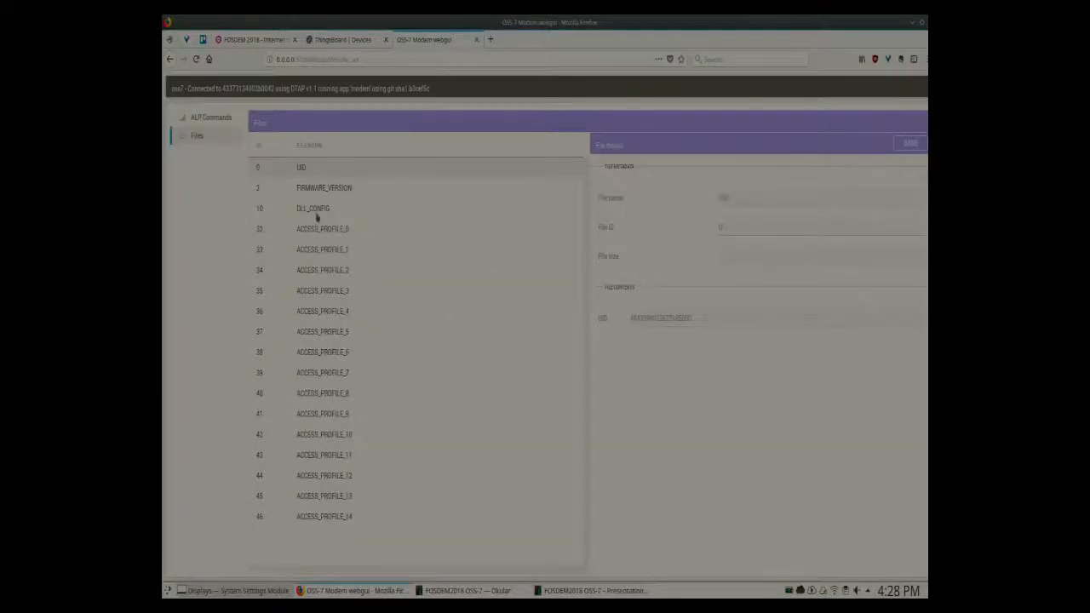
left_click(323, 187)
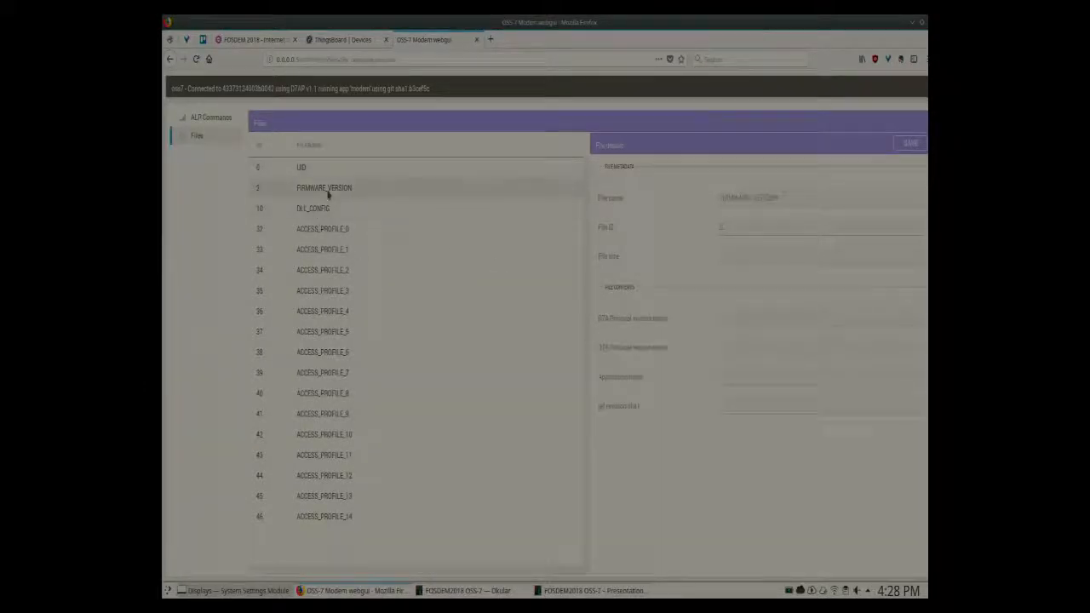
left_click(323, 187)
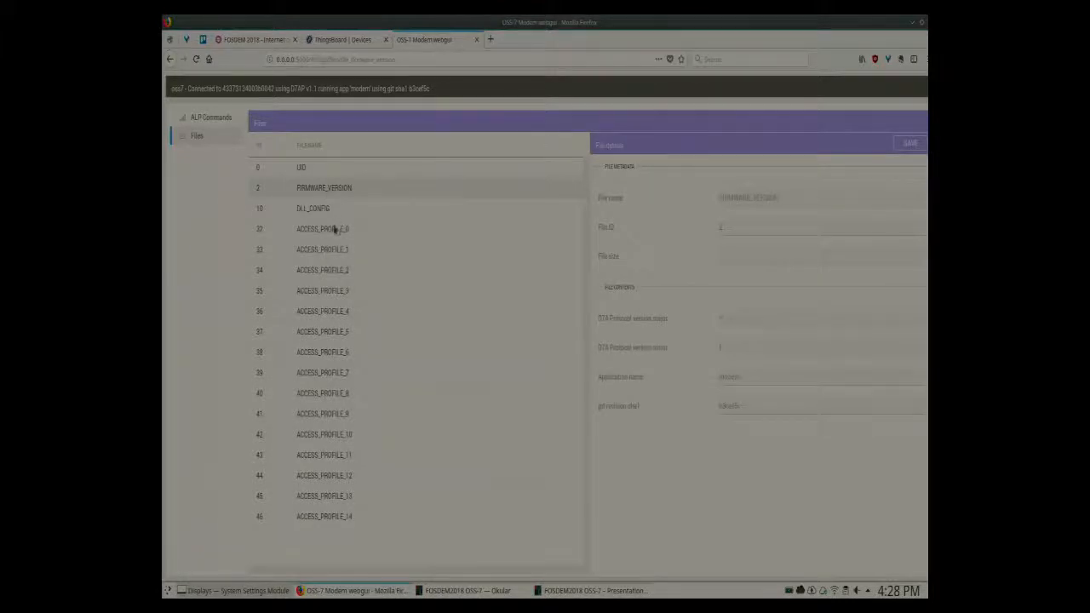
left_click(322, 229)
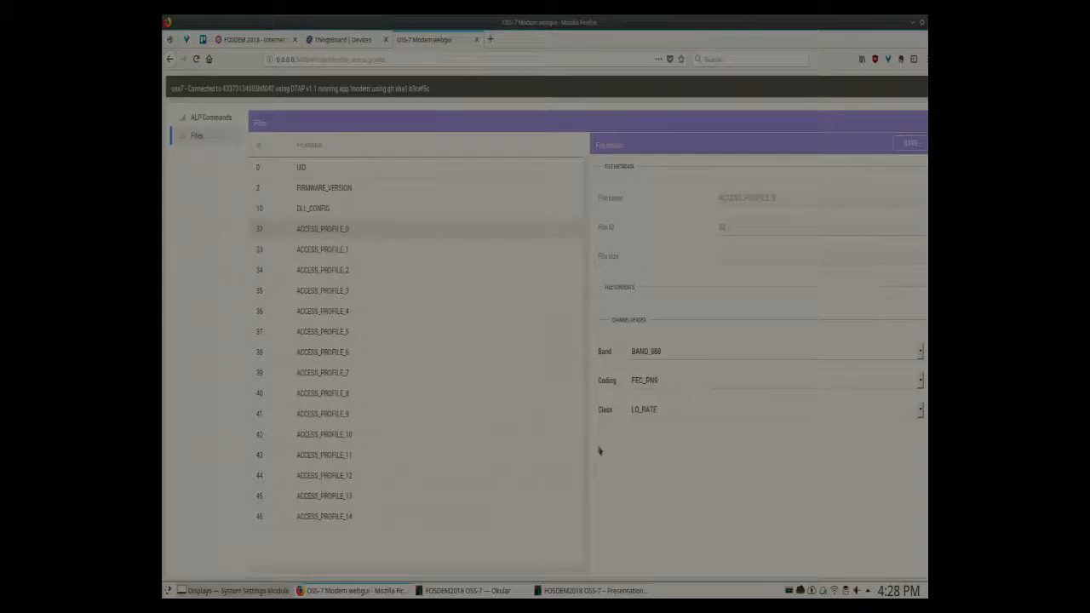
mouse_move(380, 325)
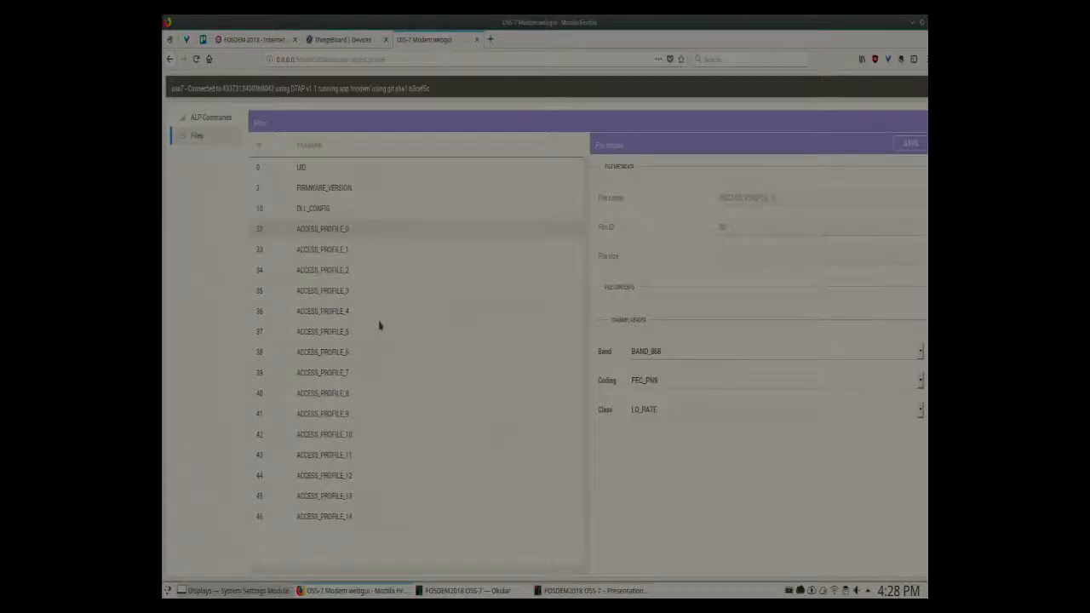
left_click(210, 116)
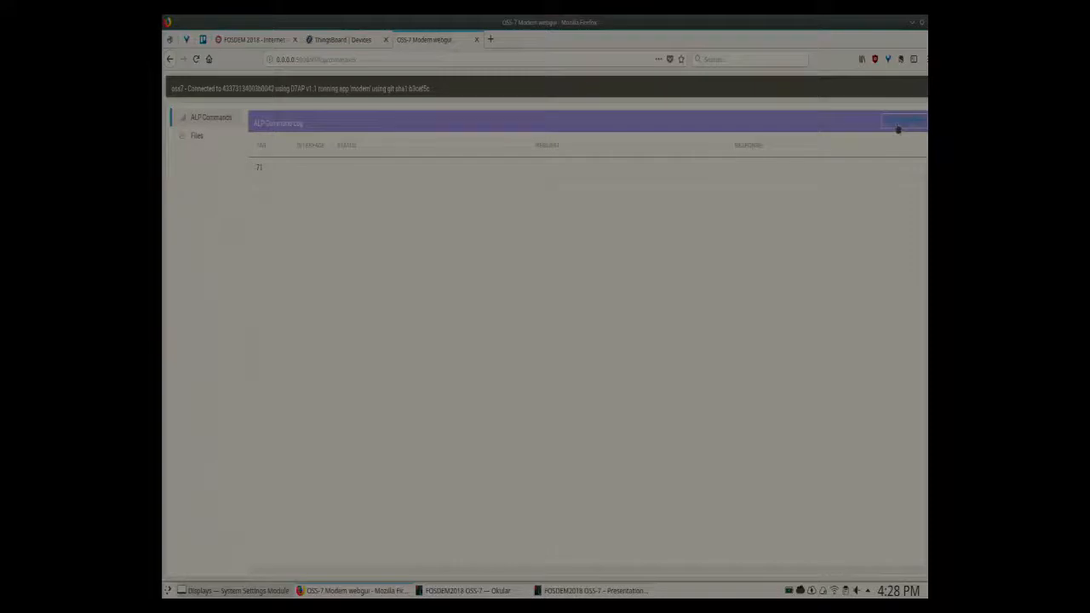
Run a new read-file query: file ID 0, offset 0, length 8, over HOST
left_click(904, 120)
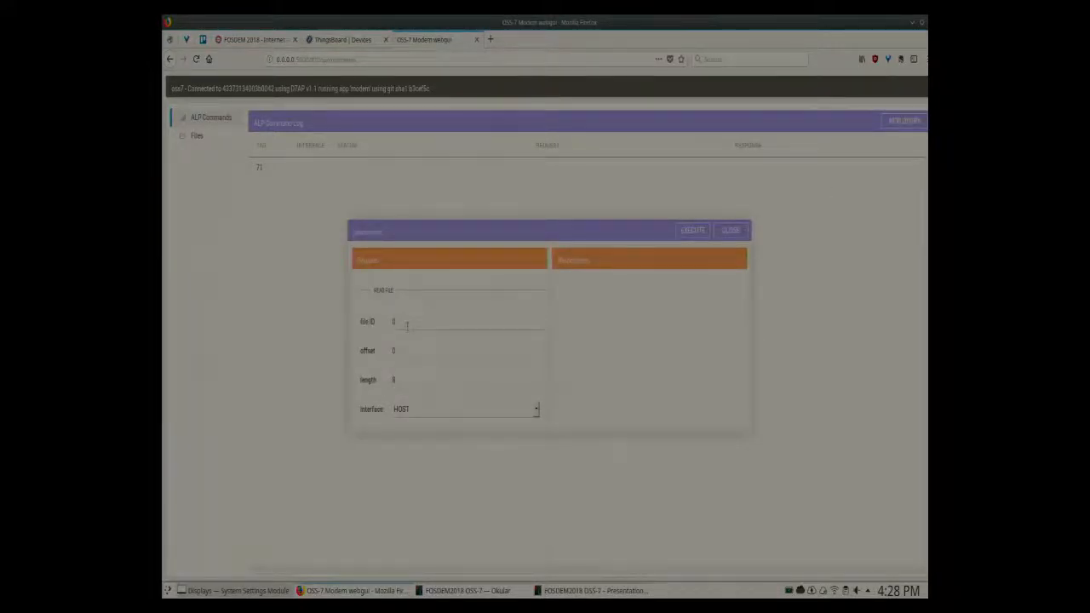
left_click(692, 230)
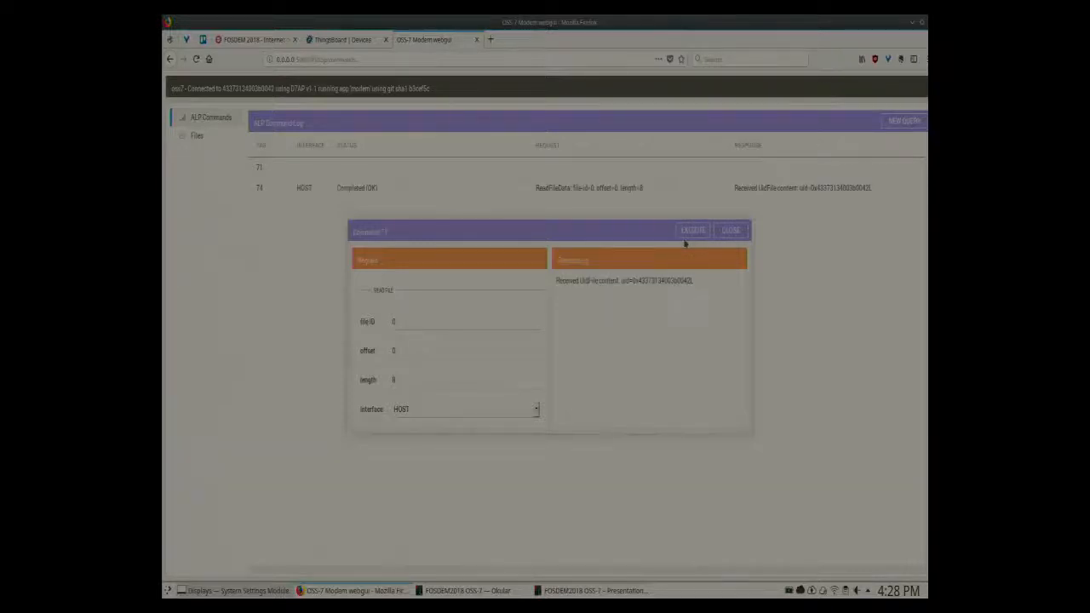
mouse_move(678, 298)
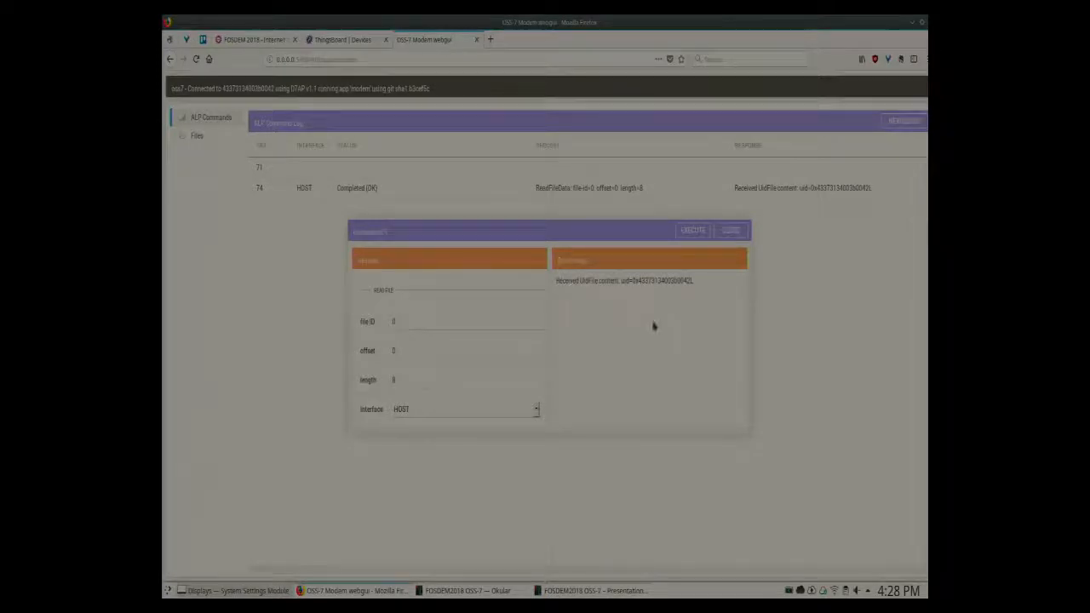
left_click(466, 590)
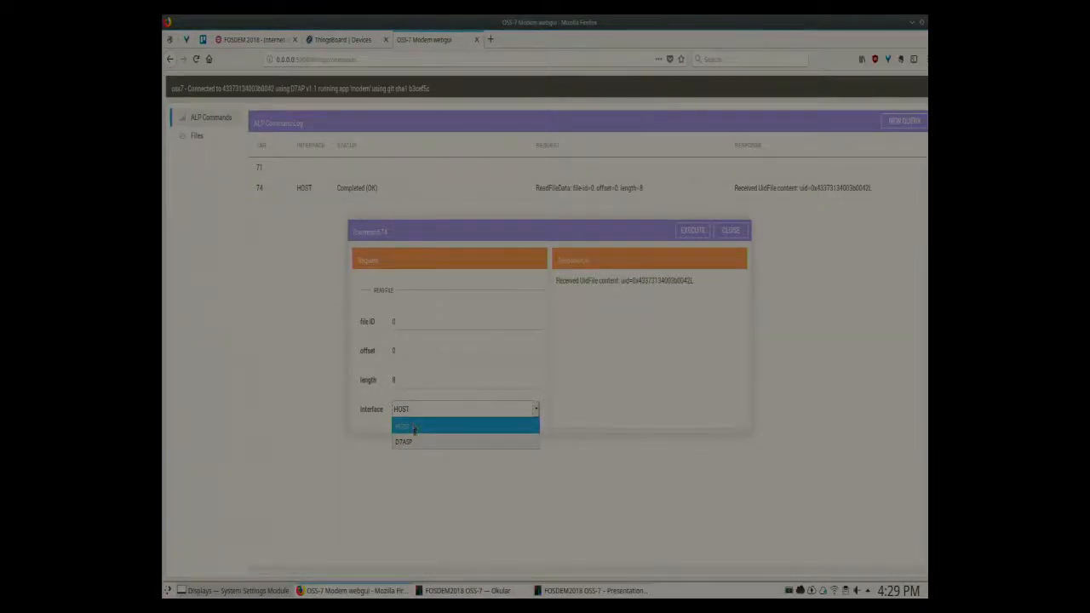
Rerun the UID read over D7ASP with access class 17 to get two nodes' UIDs
left_click(403, 441)
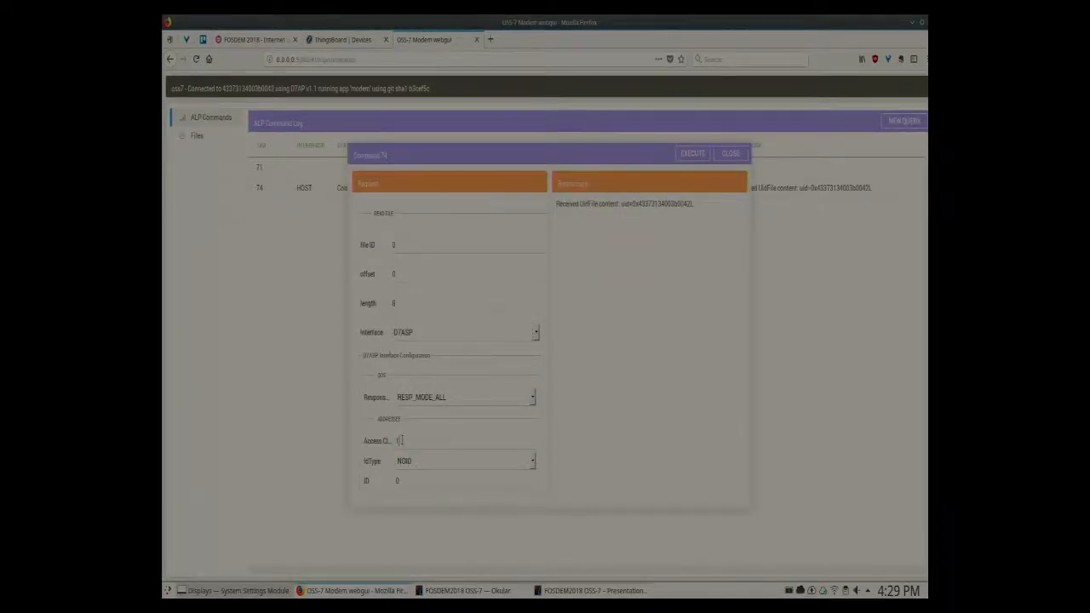
type("17")
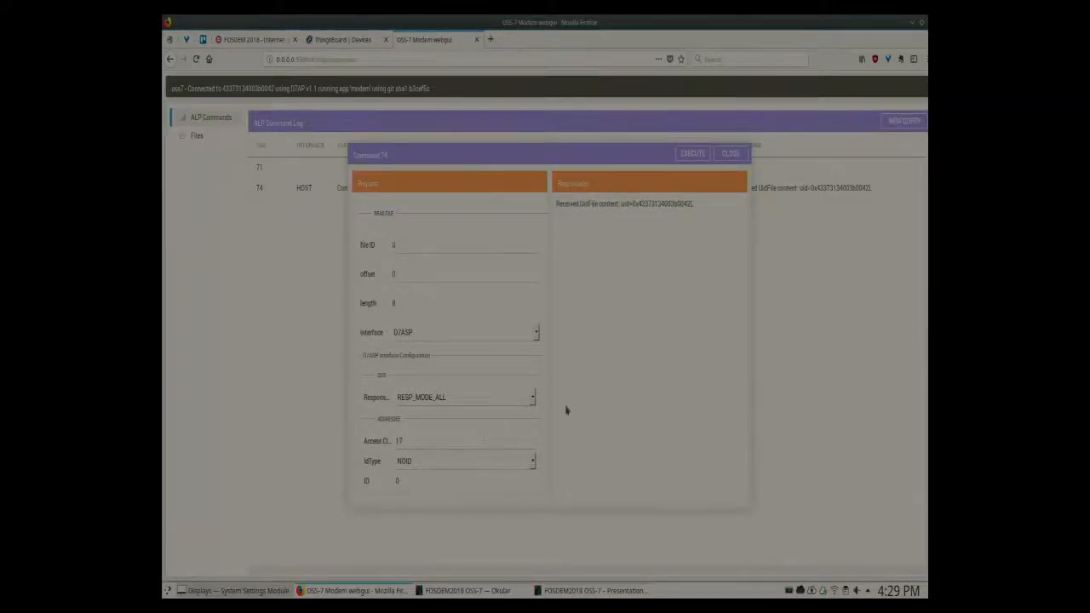
left_click(692, 153)
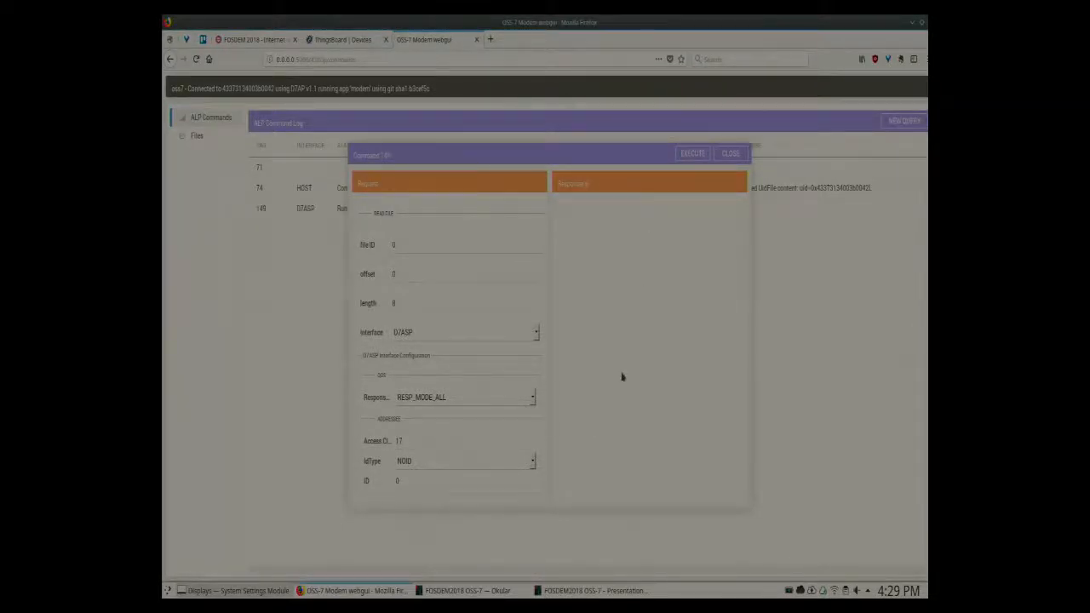
left_click(692, 153)
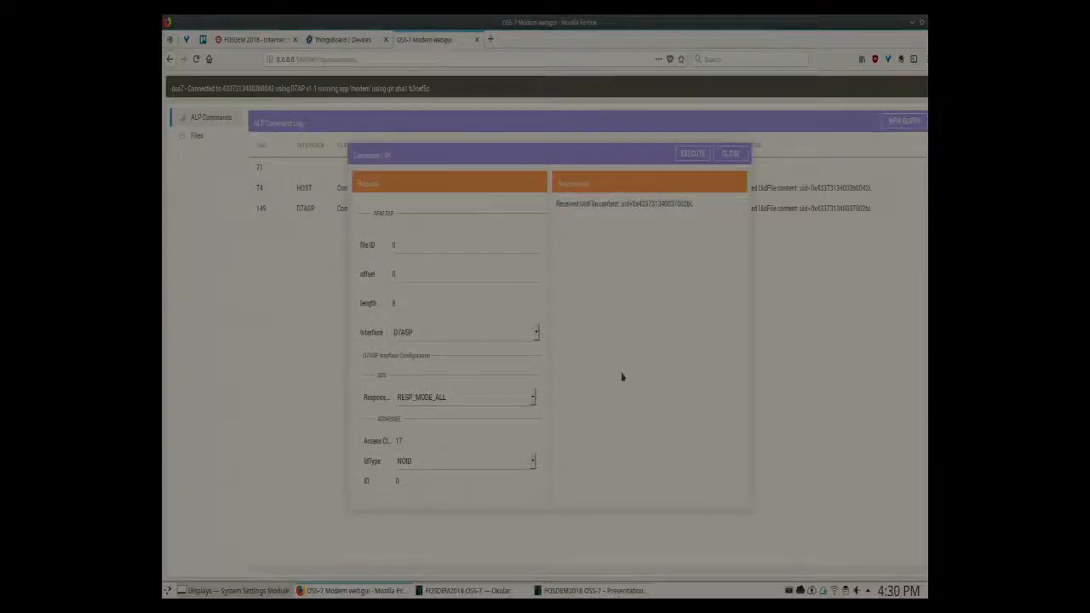
left_click(691, 154)
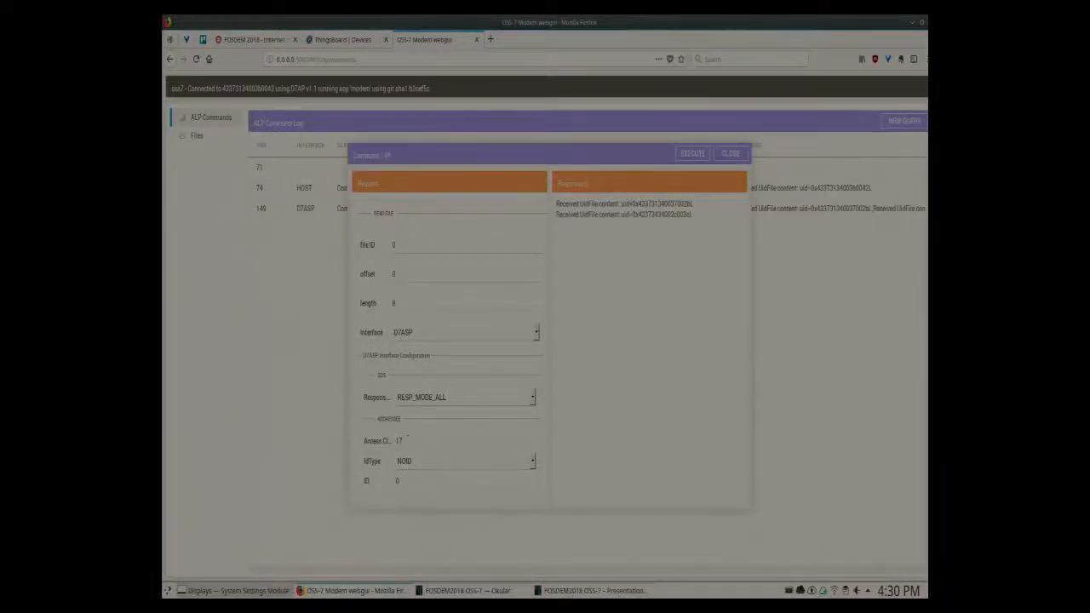
mouse_move(677, 241)
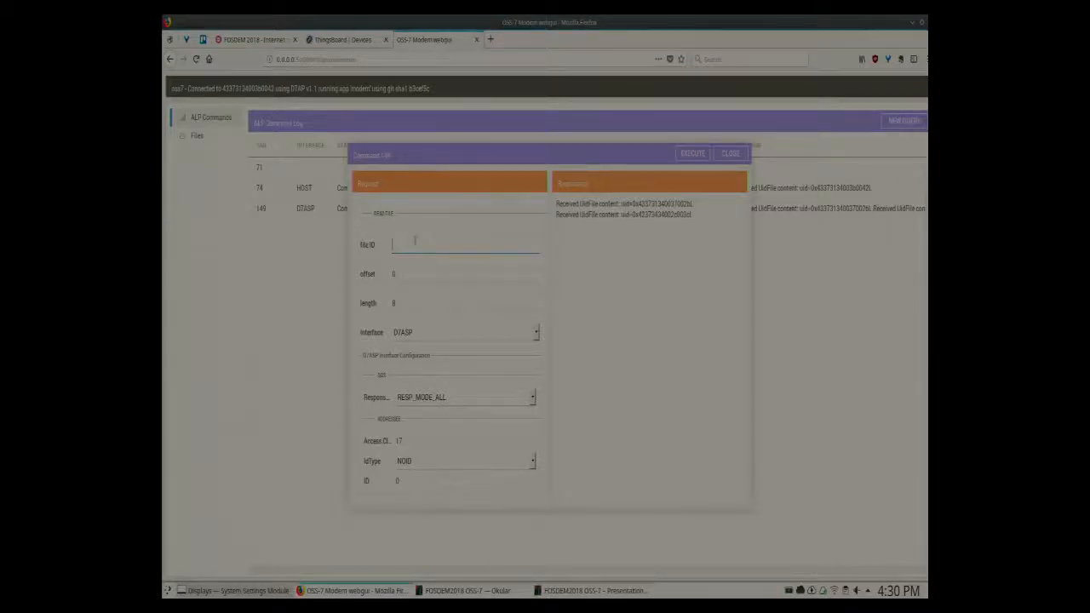
Read 2 bytes of file 64 from the remote node over D7ASP
type("64")
left_click(466, 302)
type("2")
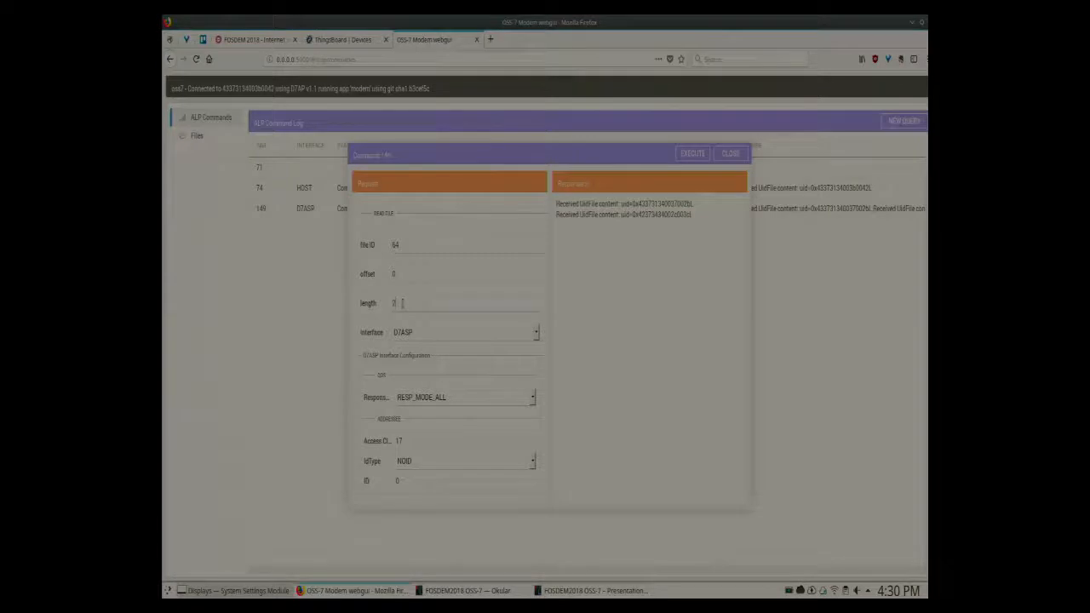
left_click(692, 154)
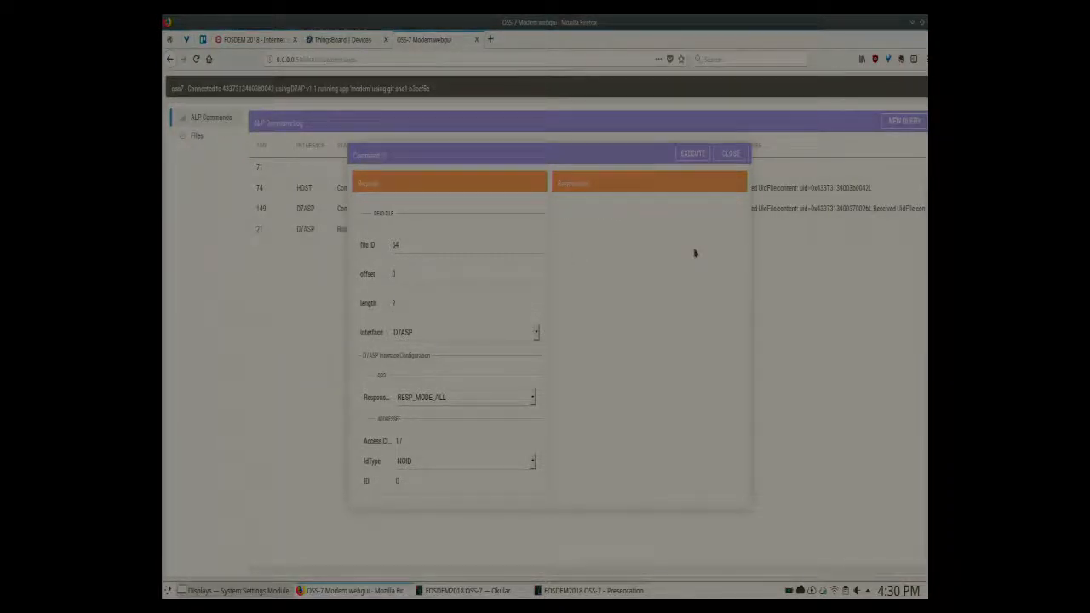
left_click(691, 153)
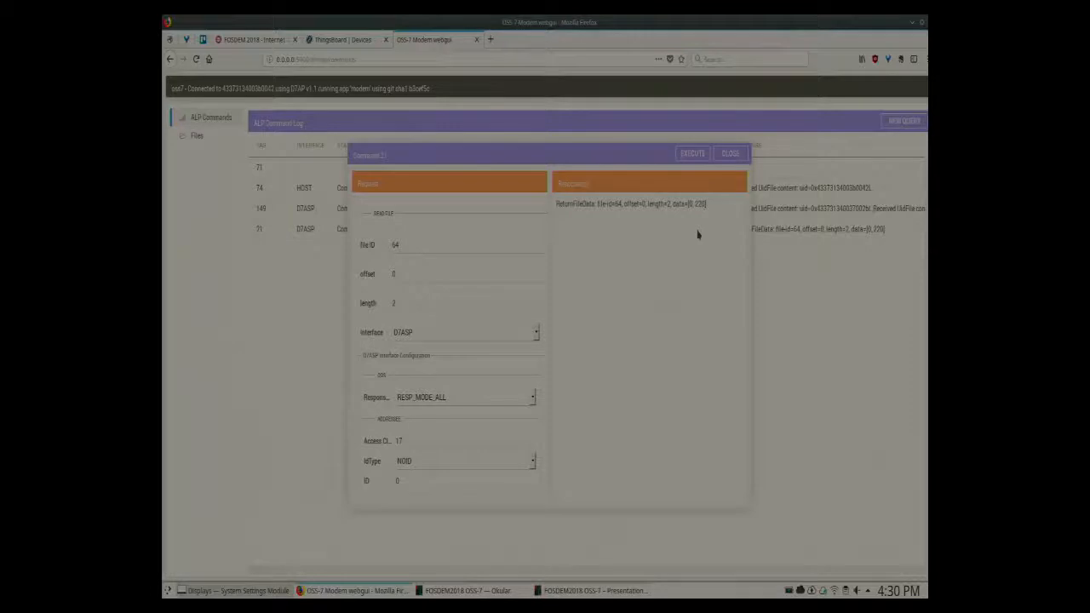
left_click(692, 153)
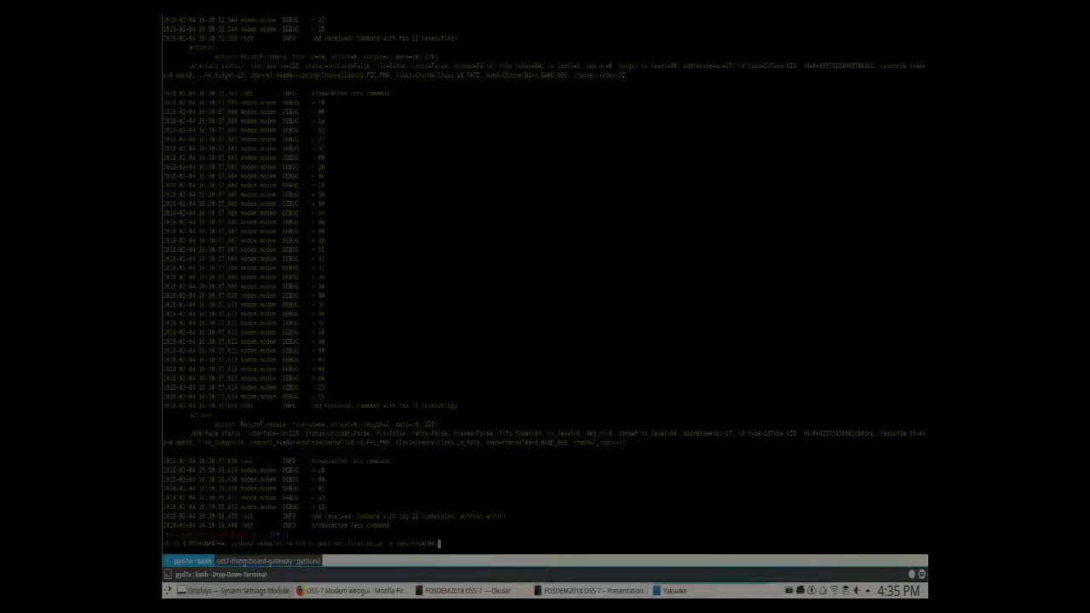
Run the python2 query-conditioned push example script in Yakuake
key("Return")
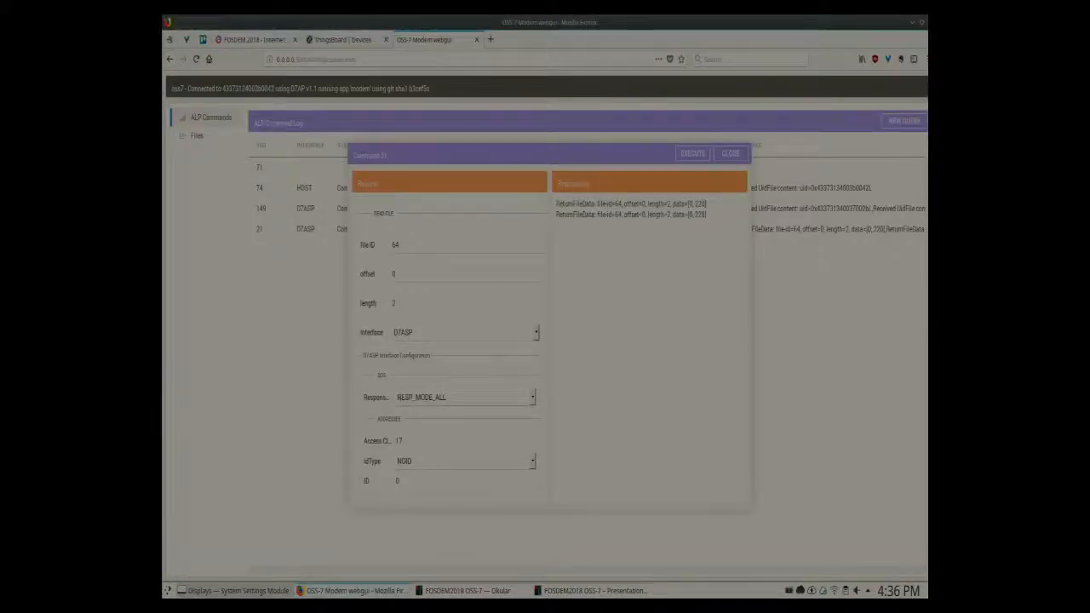
left_click(340, 39)
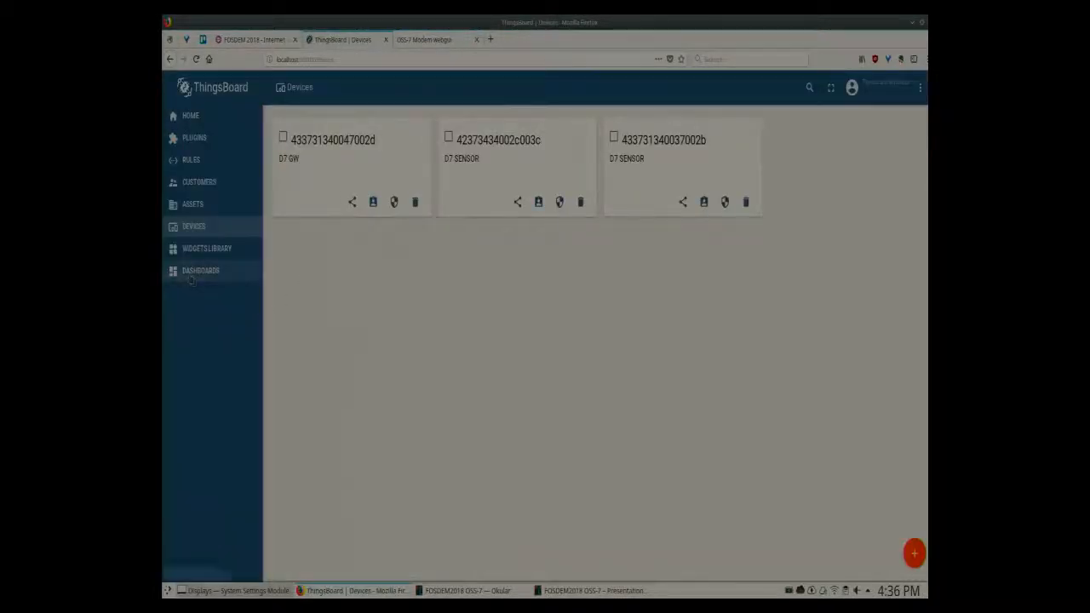
left_click(201, 270)
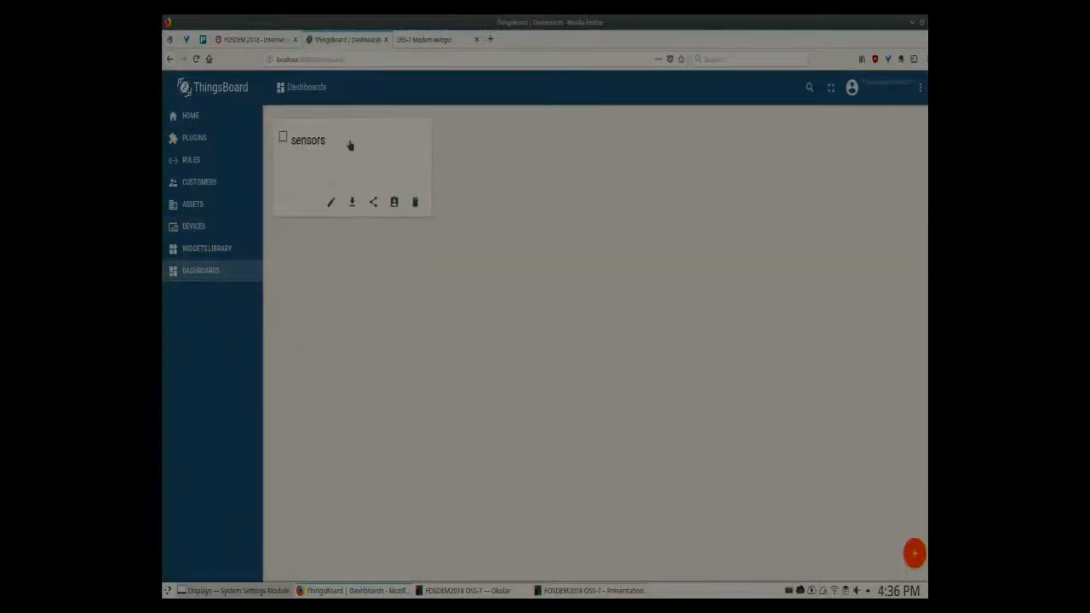
left_click(308, 140)
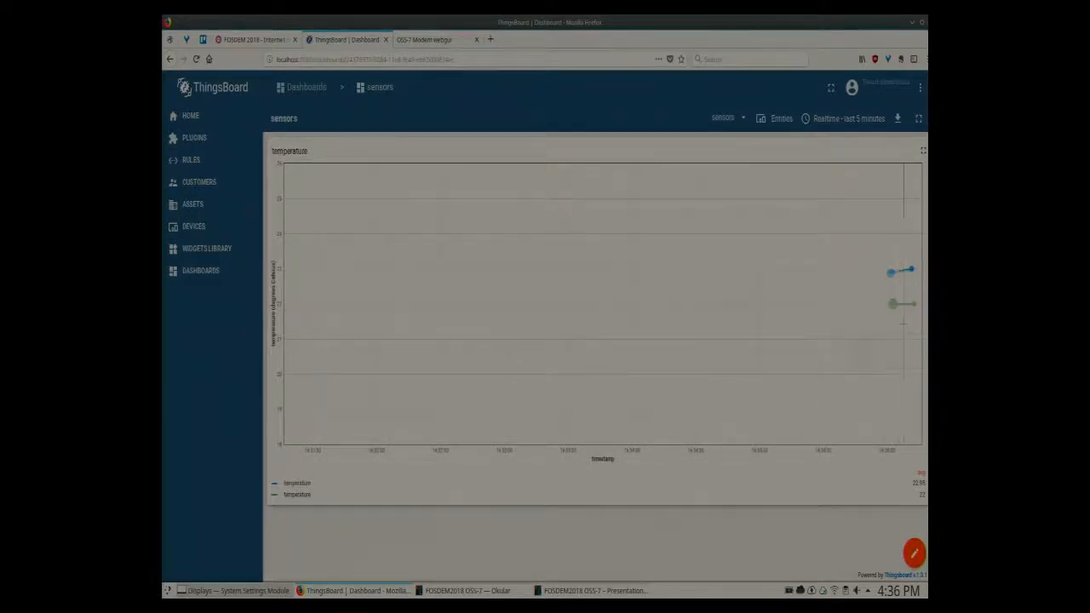
mouse_move(892, 327)
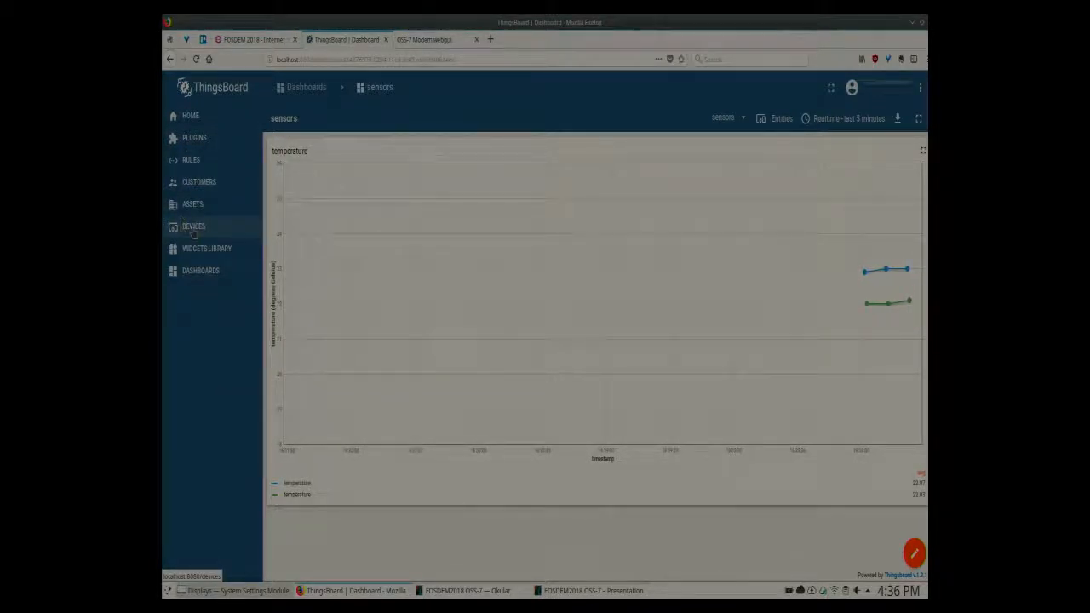
left_click(193, 227)
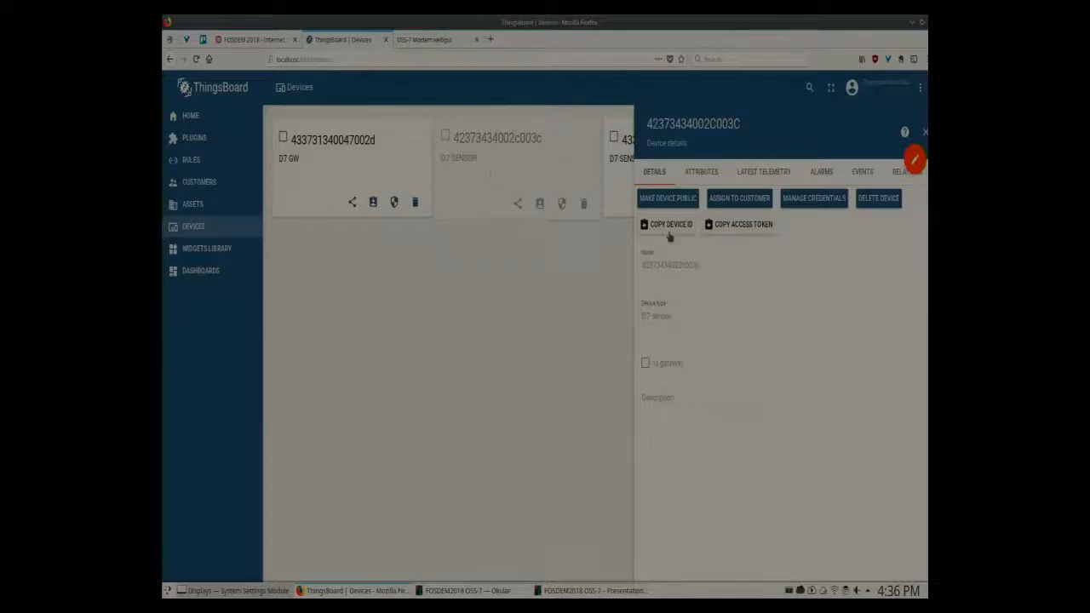
left_click(924, 132)
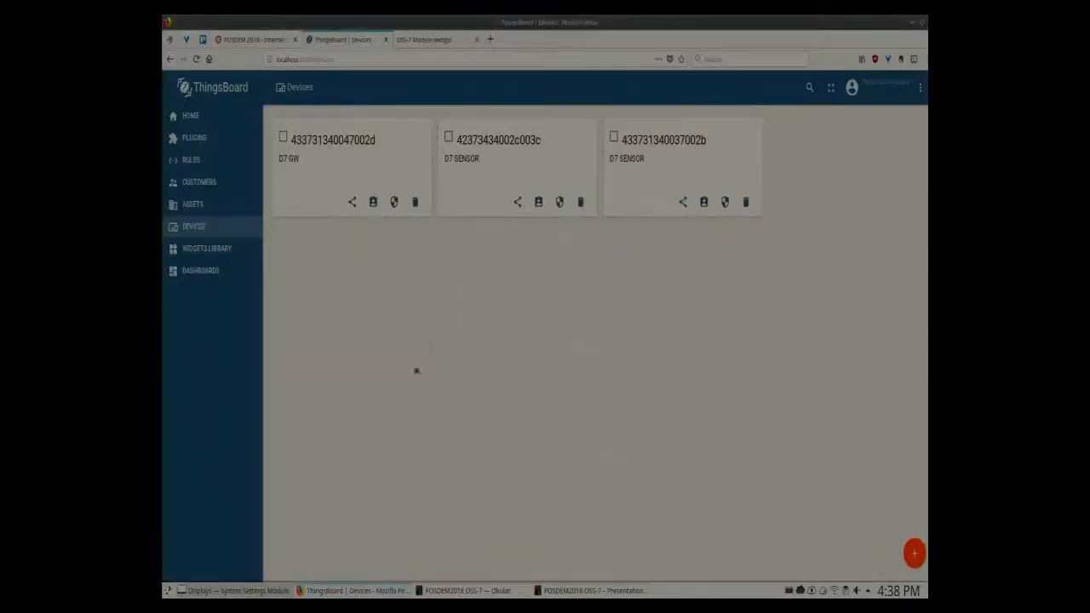
Open the 'sensors' dashboard to see both nodes' temperature chart
left_click(201, 270)
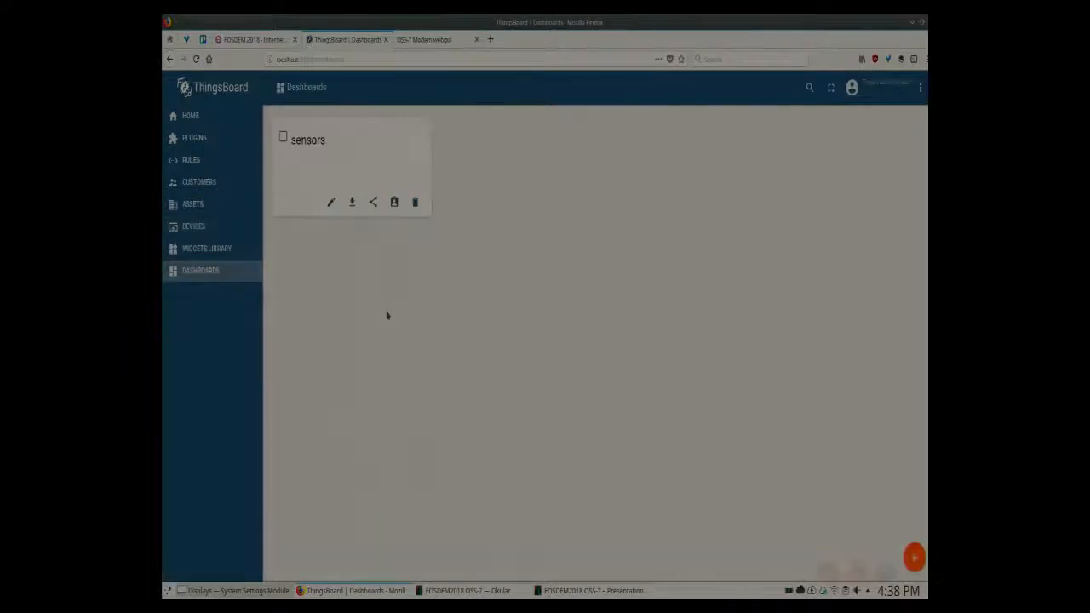
left_click(309, 139)
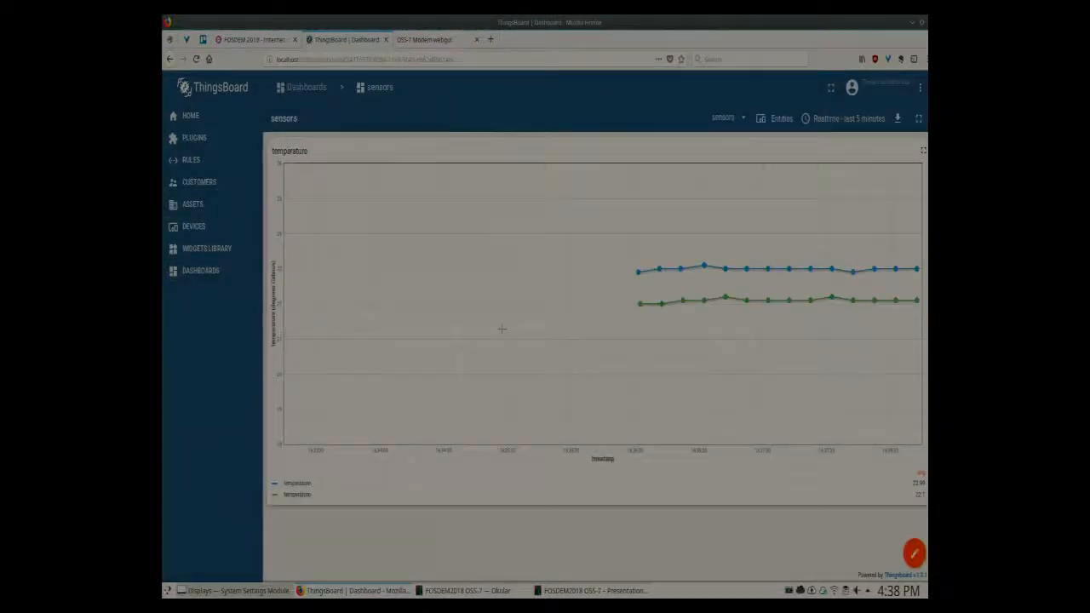
mouse_move(860, 285)
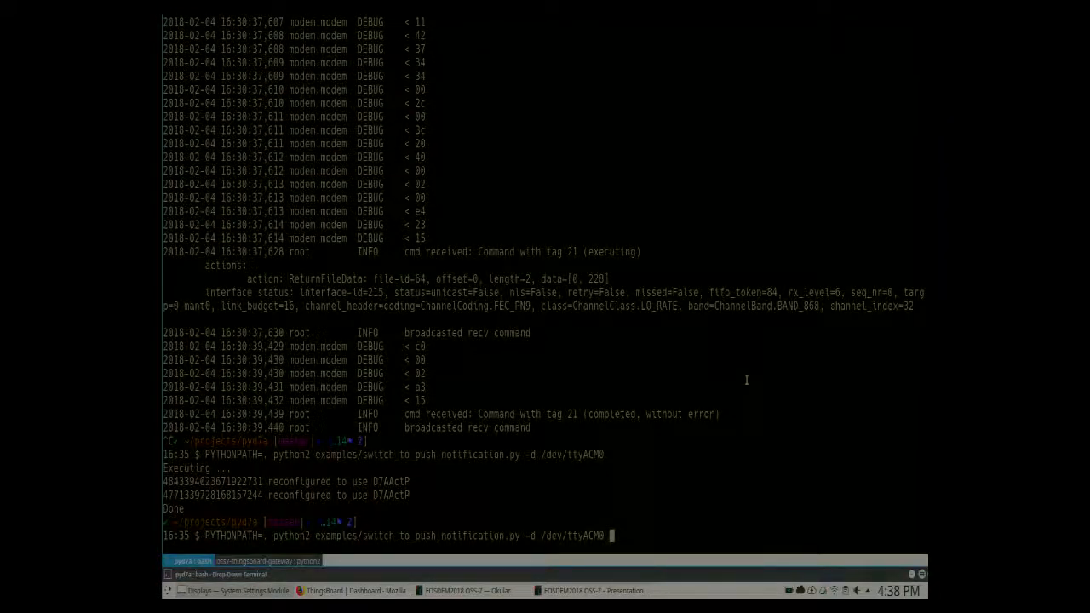
Run switch_to_push_notification.py with '-t 23', then bring back the demo slides
type("-t 23")
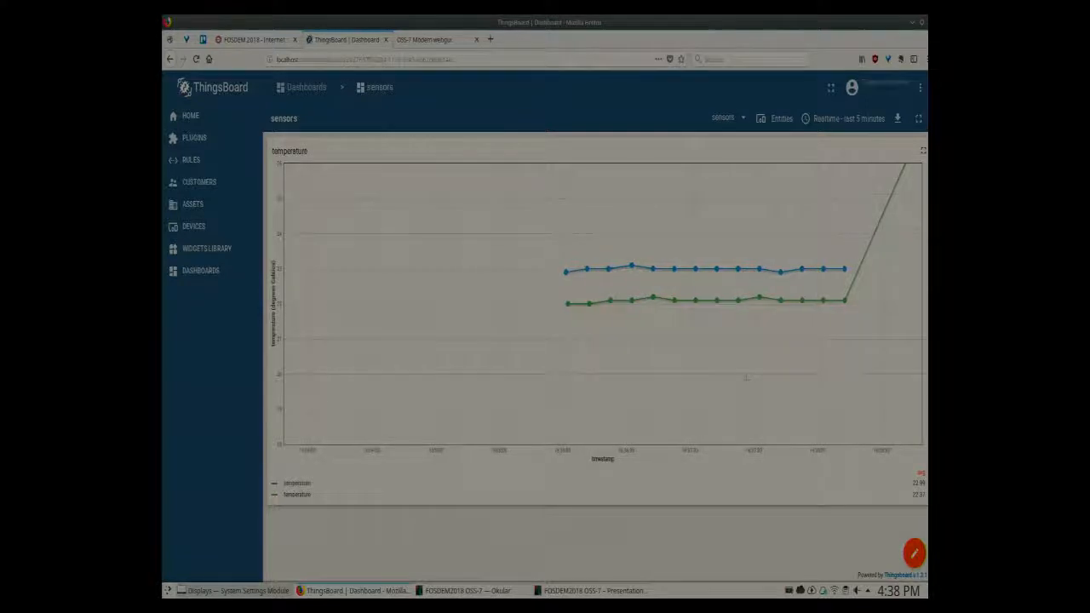
left_click(467, 590)
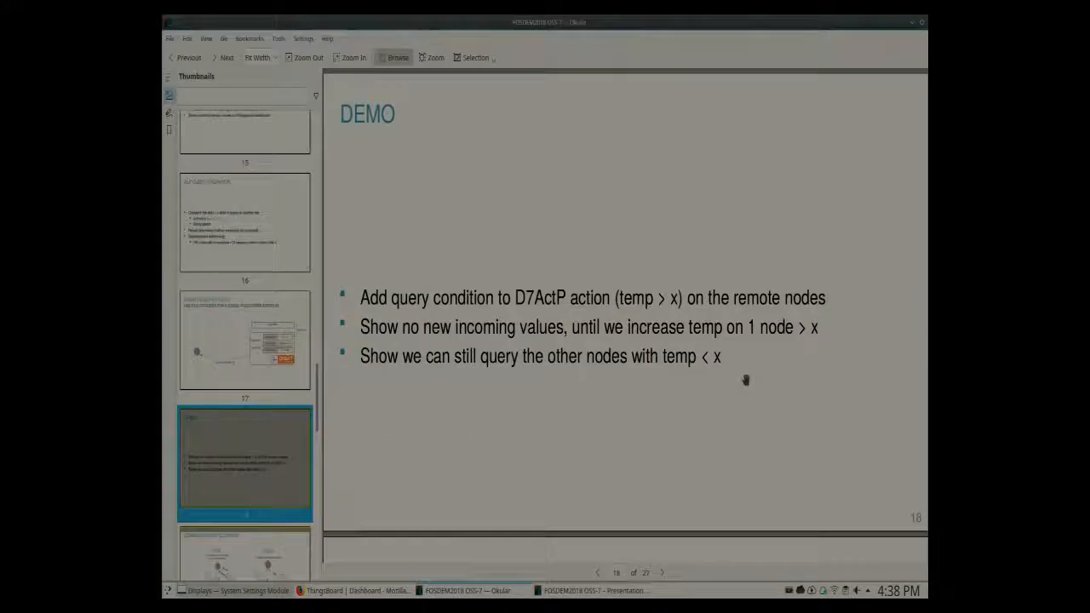